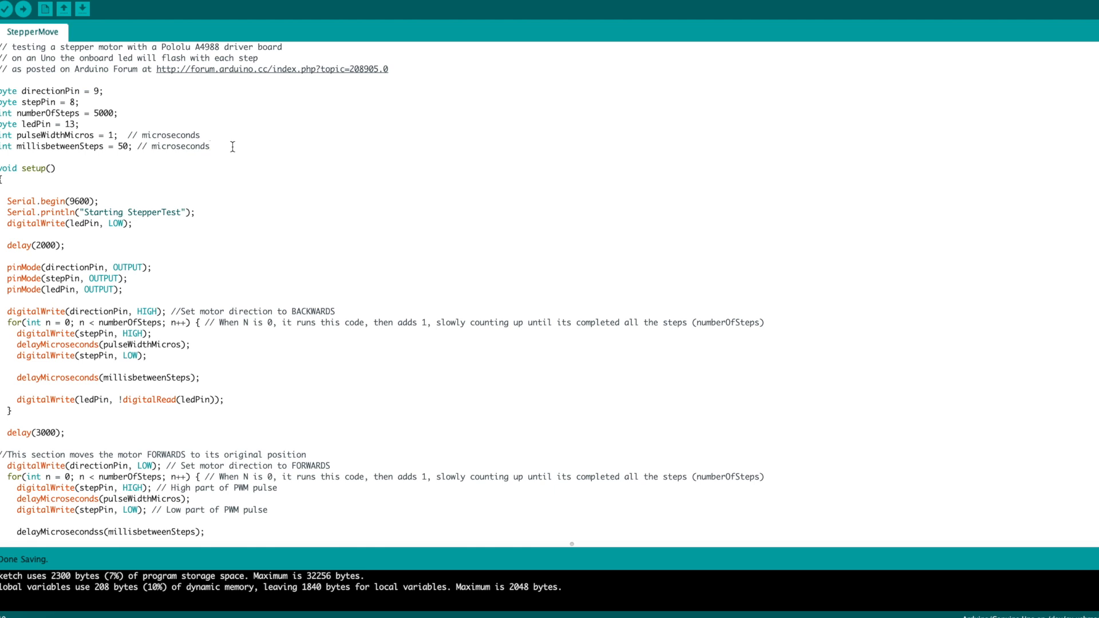
mouse_move(107, 208)
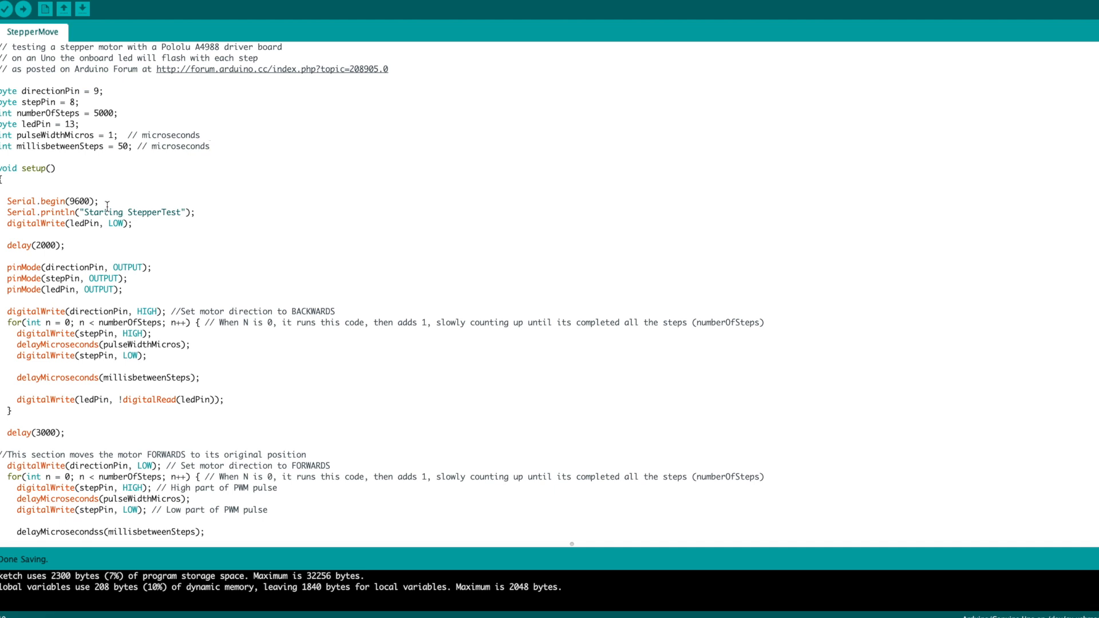
Step: Set pulseWidthMicros and millisbetweenSteps to 25, fix the delayMicroseconds typo, and verify-compile the sketch
scroll("up", 3)
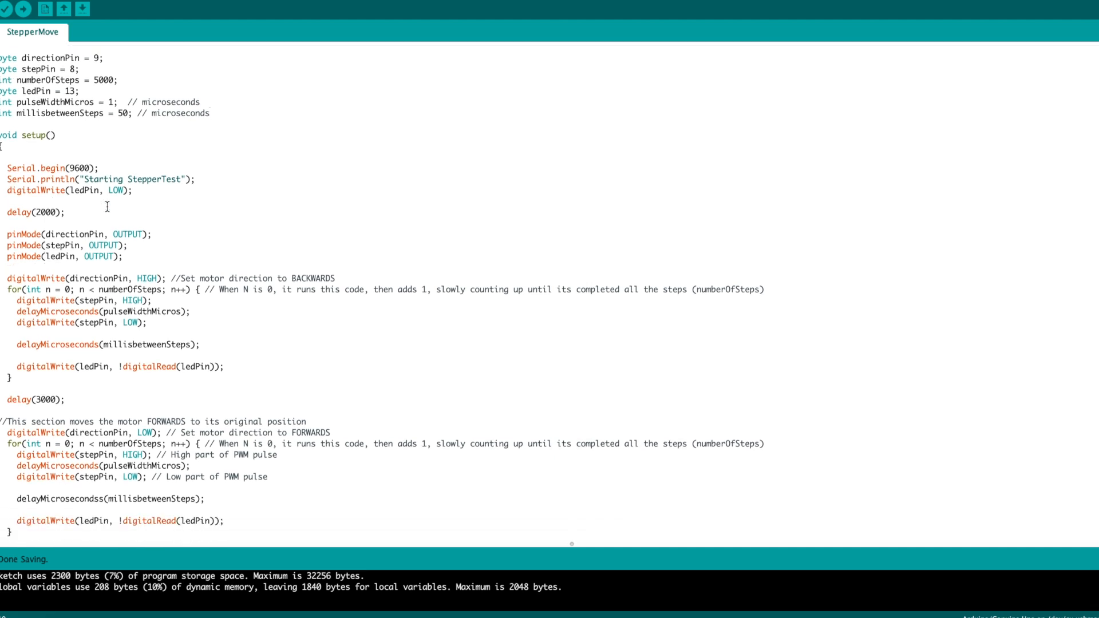
scroll("up", 3)
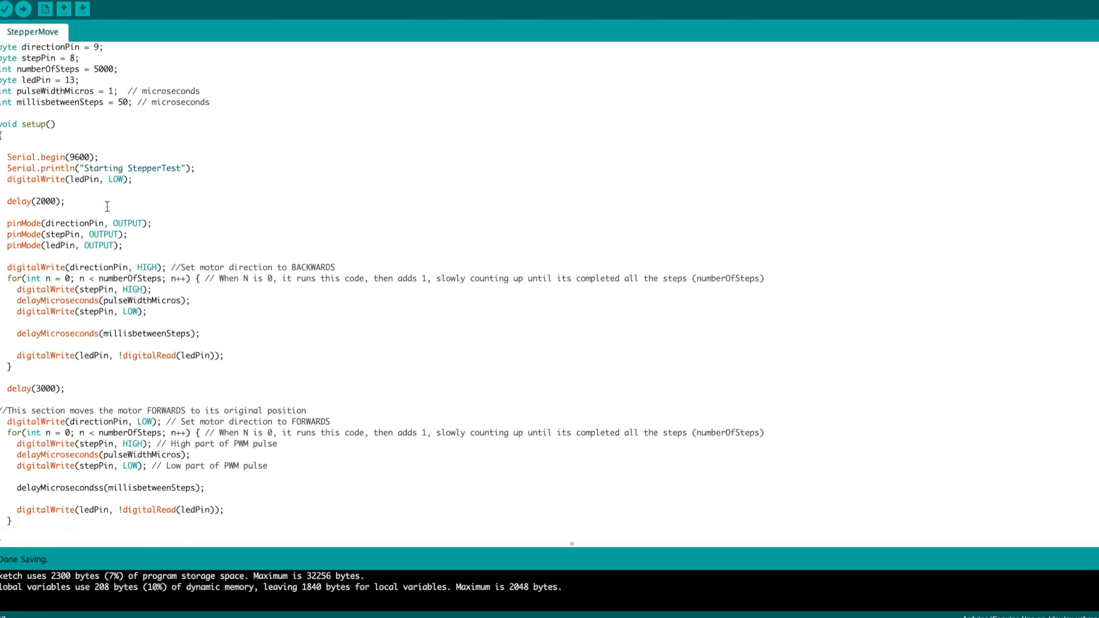
scroll("up", 3)
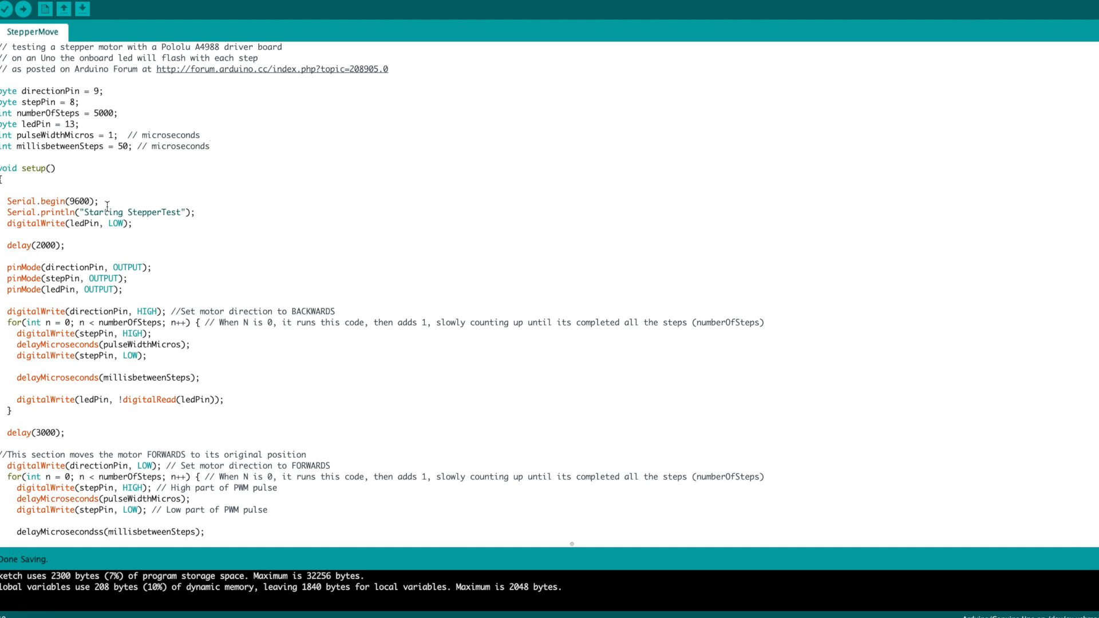
left_click(208, 145)
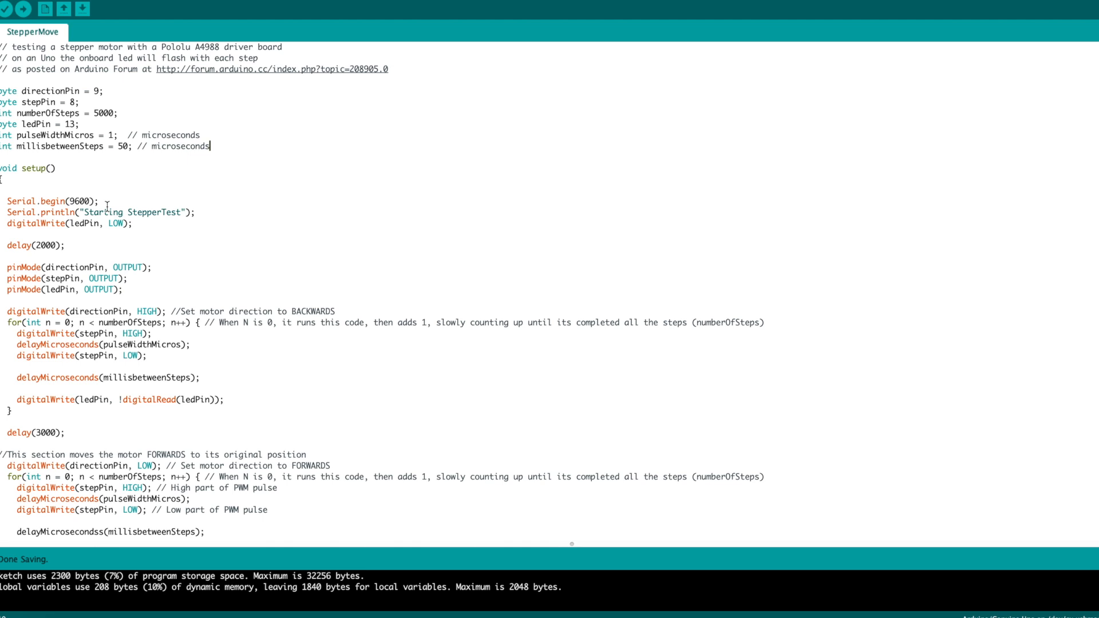
left_click(7, 8)
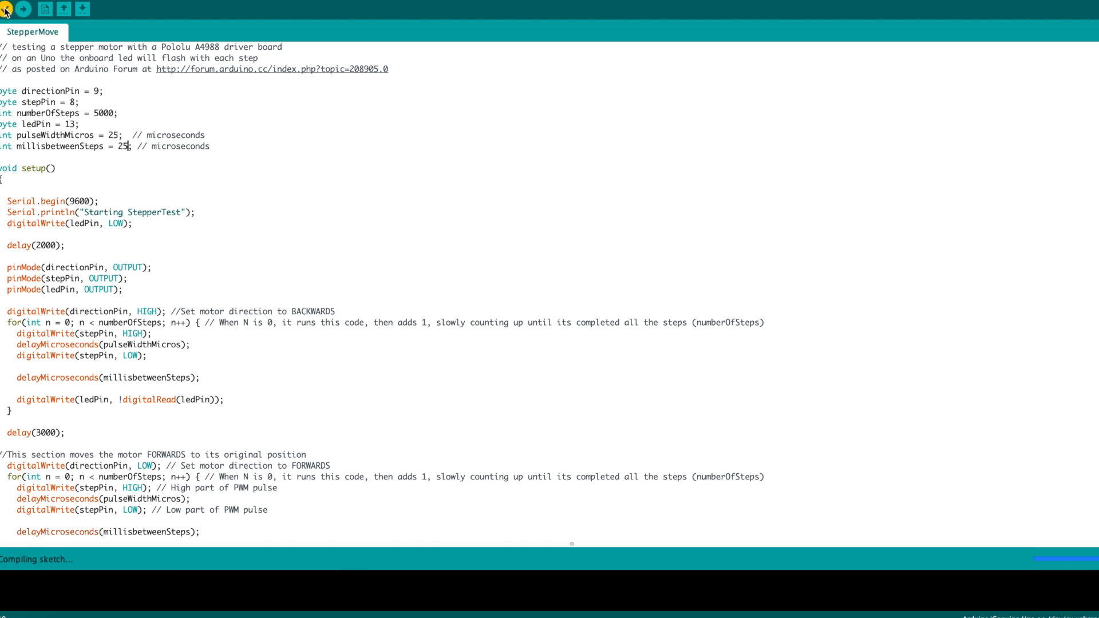